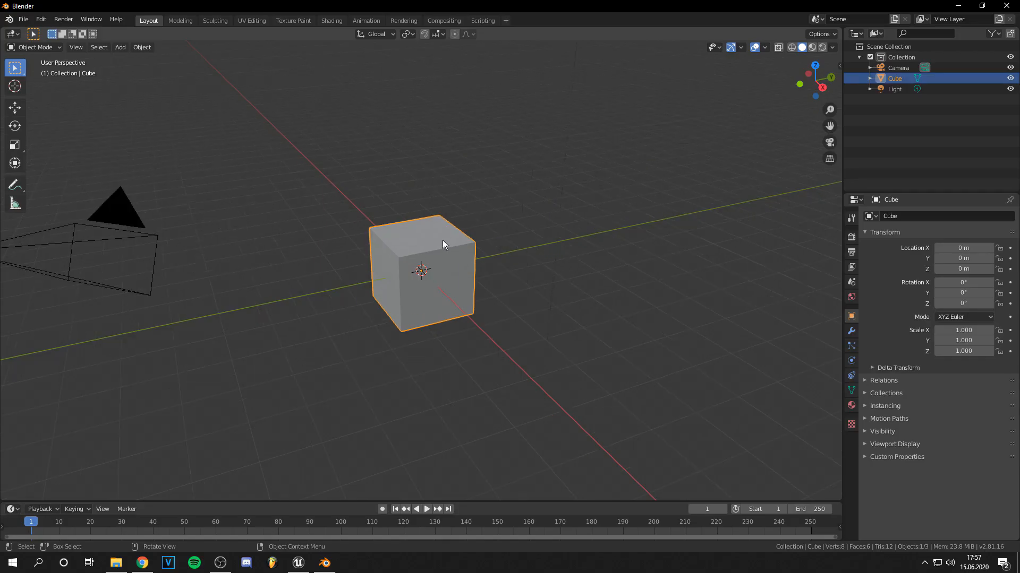
Delete Blender's default cube, camera and light
key(x)
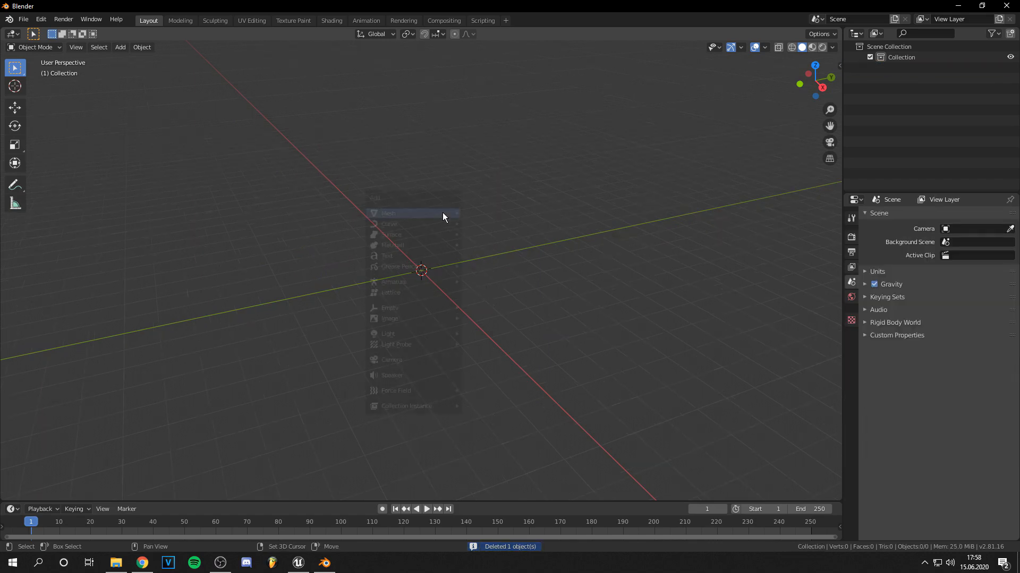
Add a UV sphere and set its Segments to 64
click(389, 212)
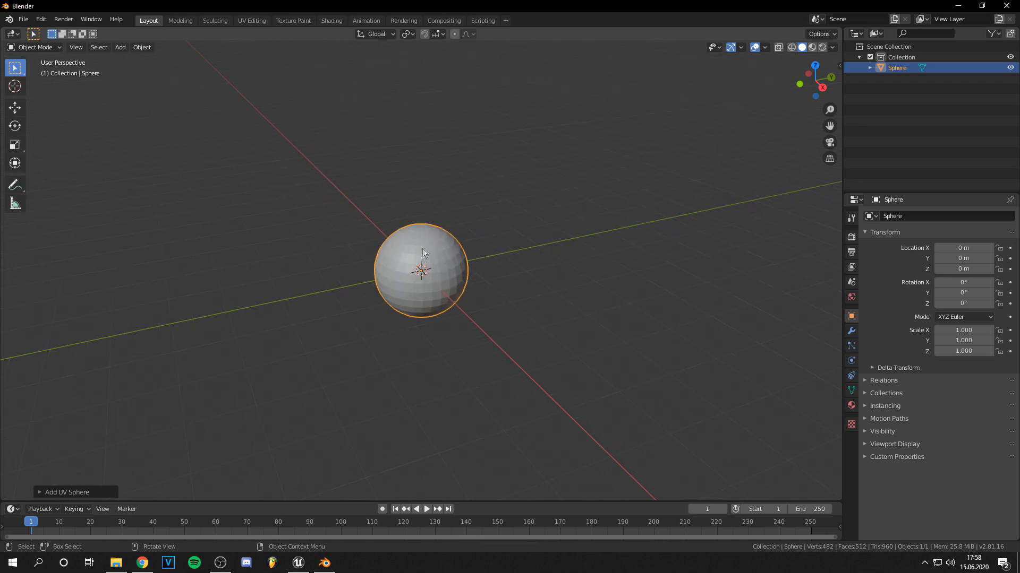
click(67, 492)
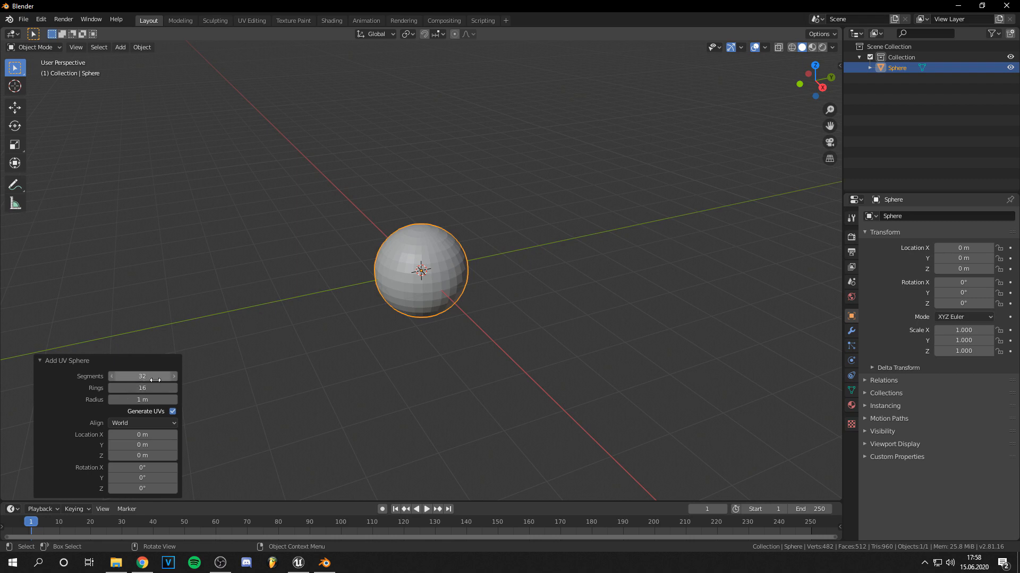
mouse_move(142, 377)
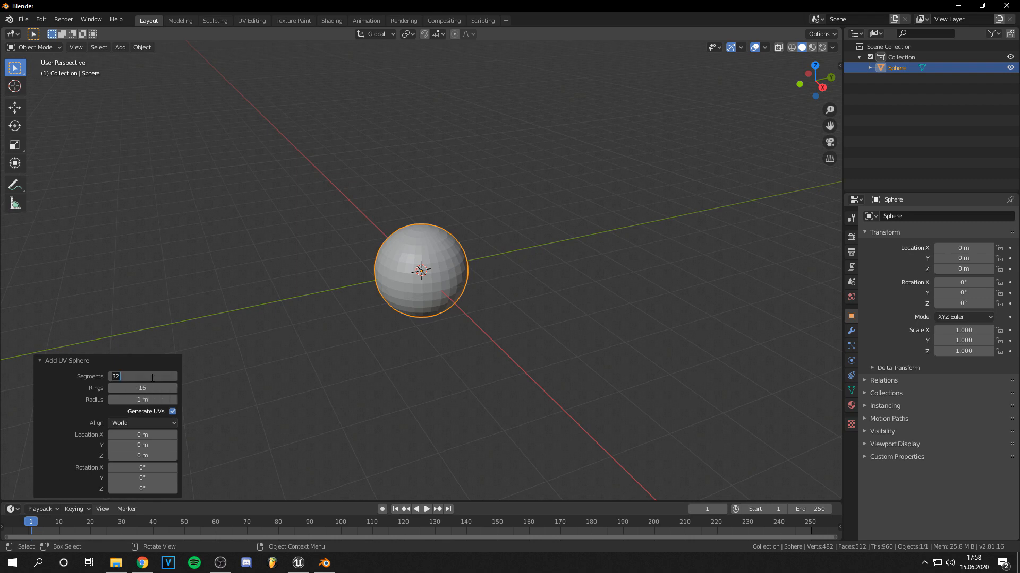
text(64)
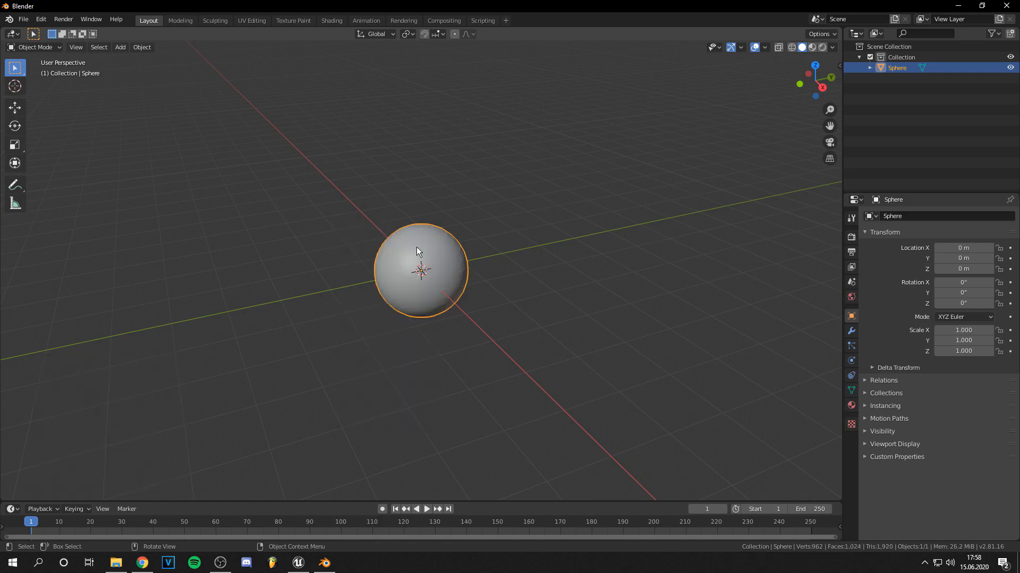
mouse_move(556, 290)
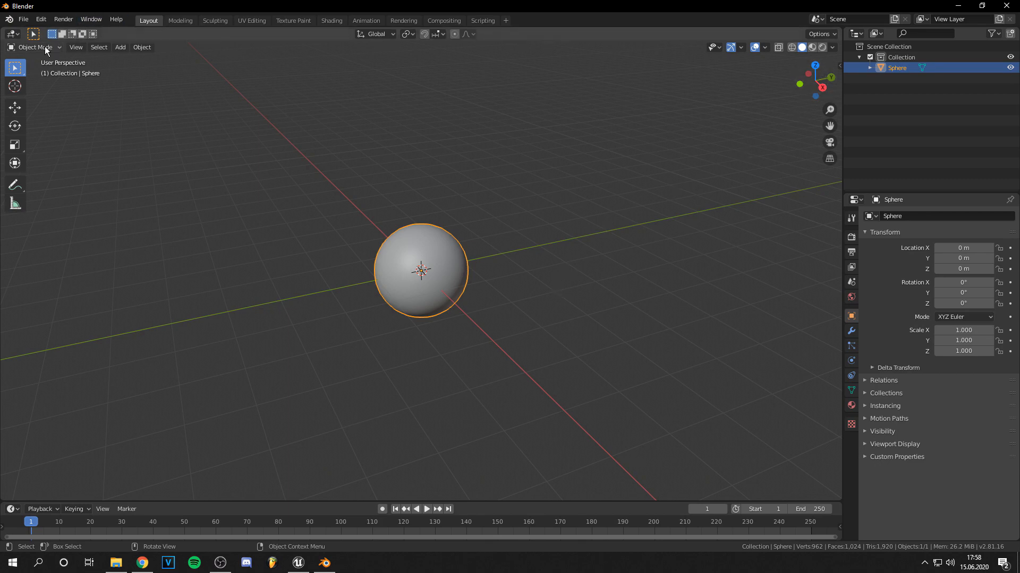
In Edit Mode, select all vertices, show face normals, and flip the normals inward
key(Tab)
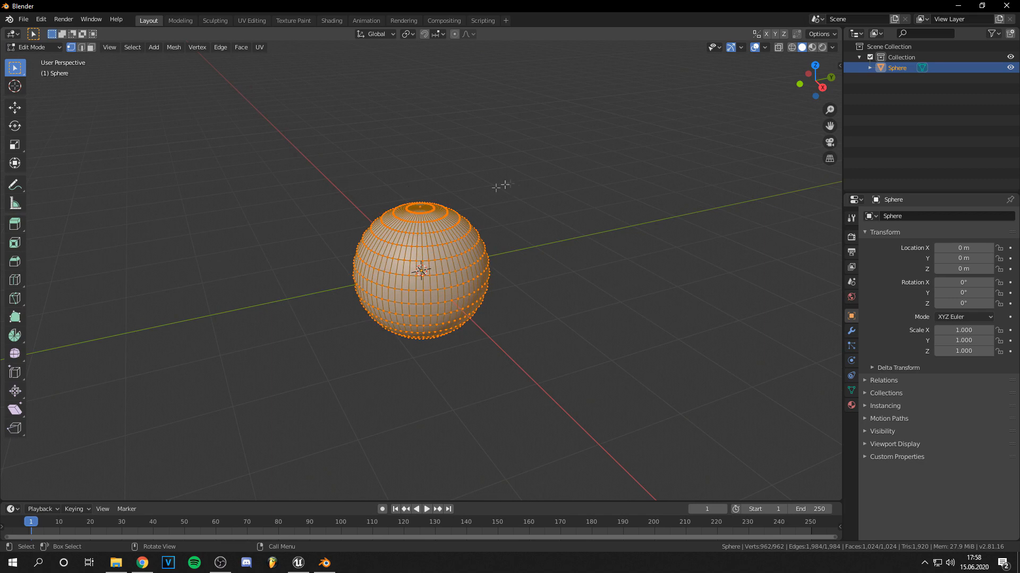
click(541, 290)
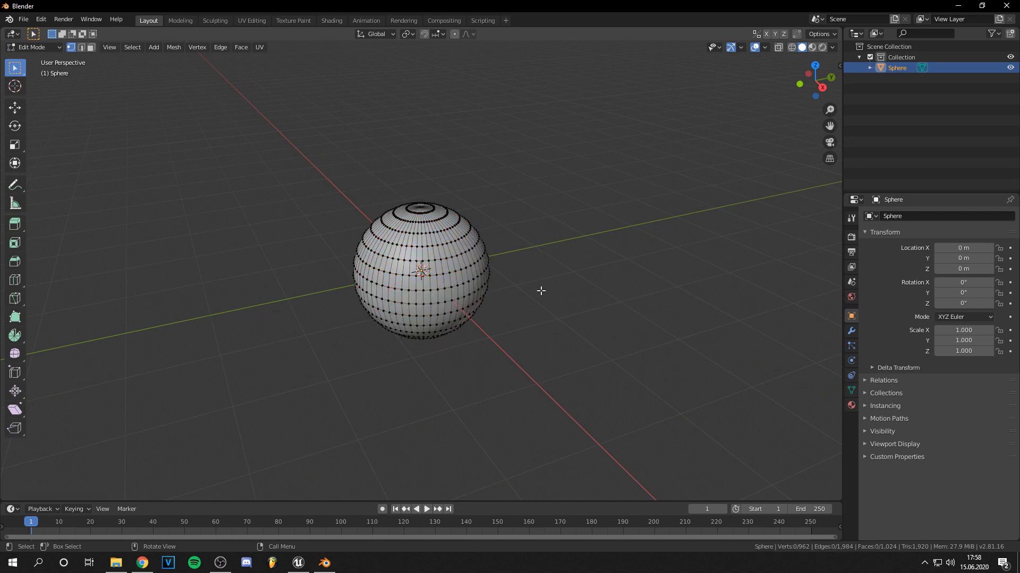
key(a)
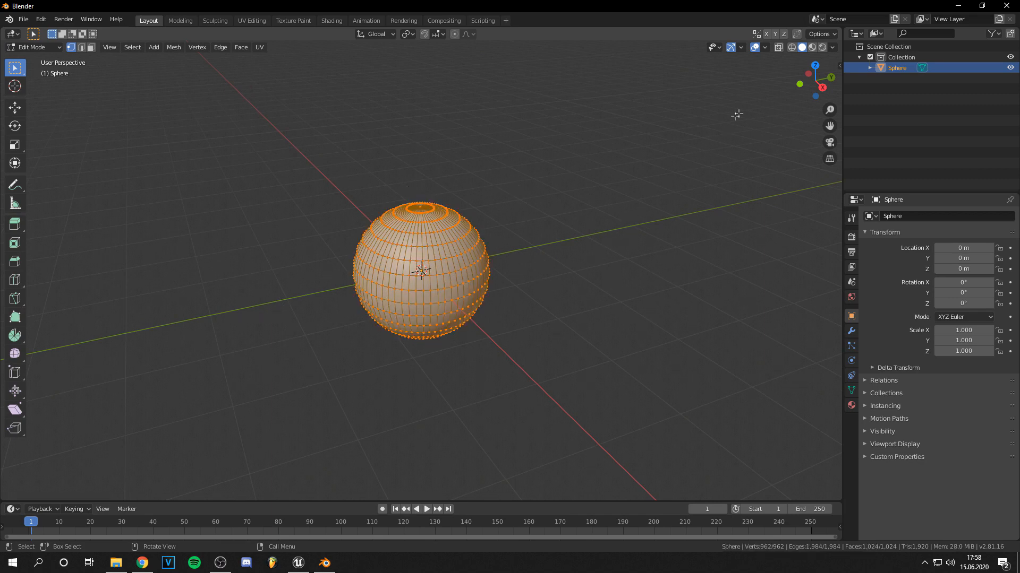
click(766, 47)
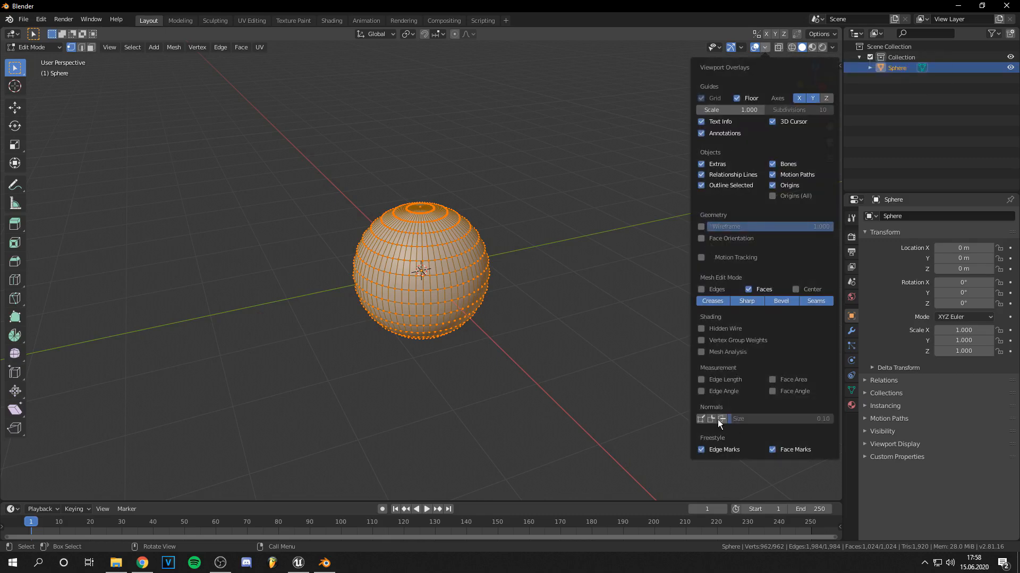
click(721, 419)
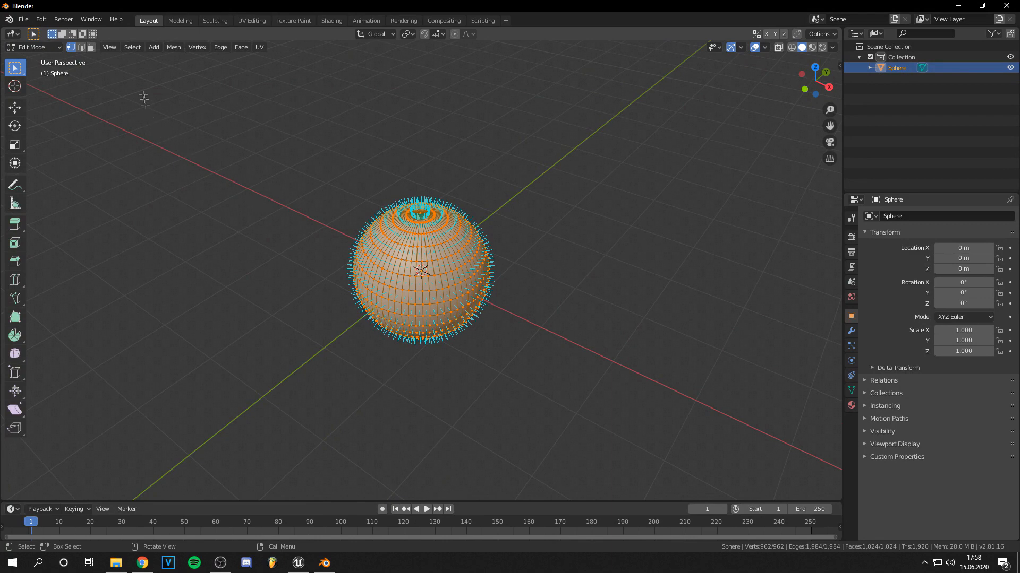
click(174, 47)
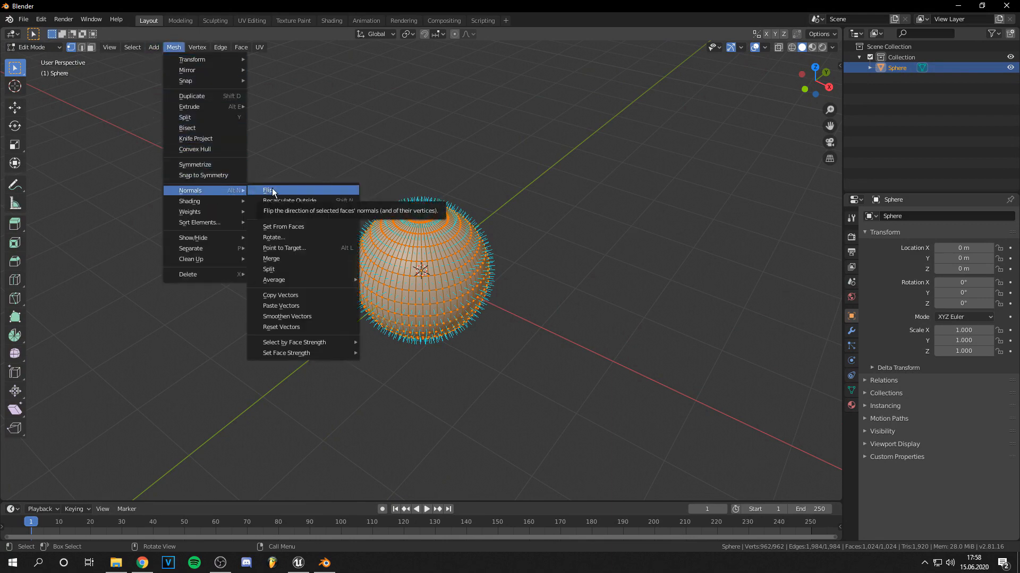
click(268, 191)
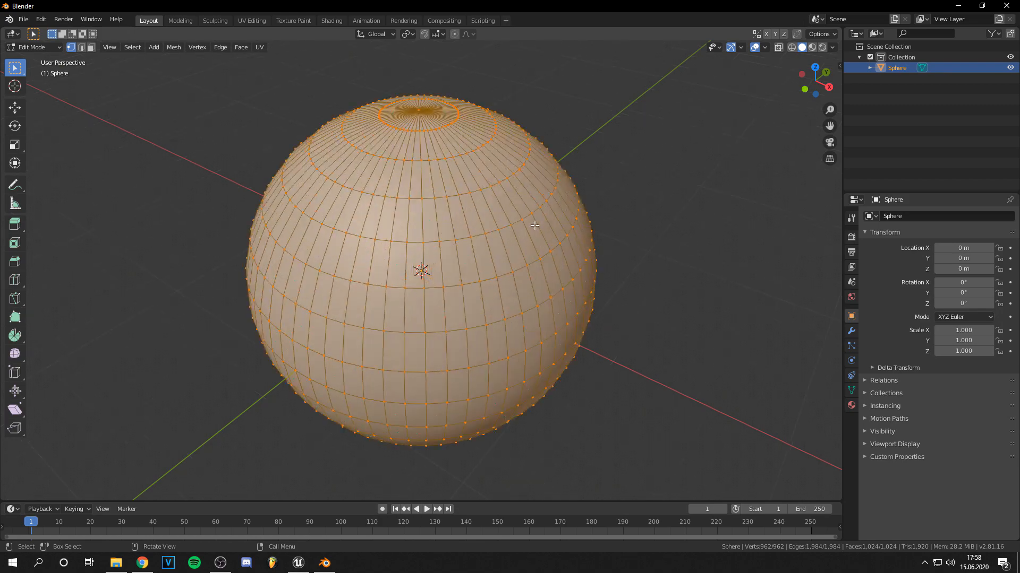
Right-click in the viewport to finish editing the inverted sphere
right_click(533, 225)
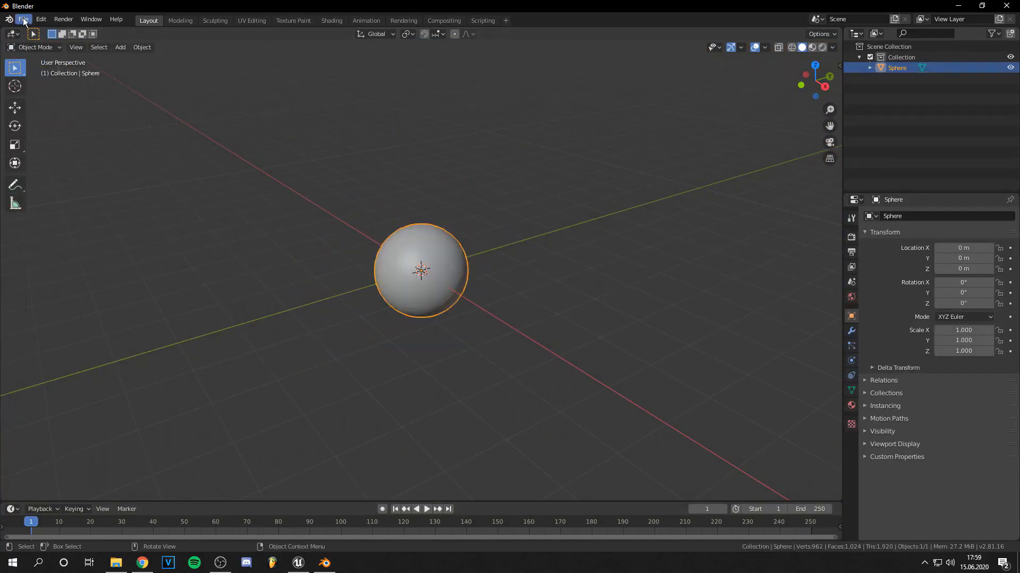
Export the inverted sphere as an FBX (.fbx) file
click(22, 19)
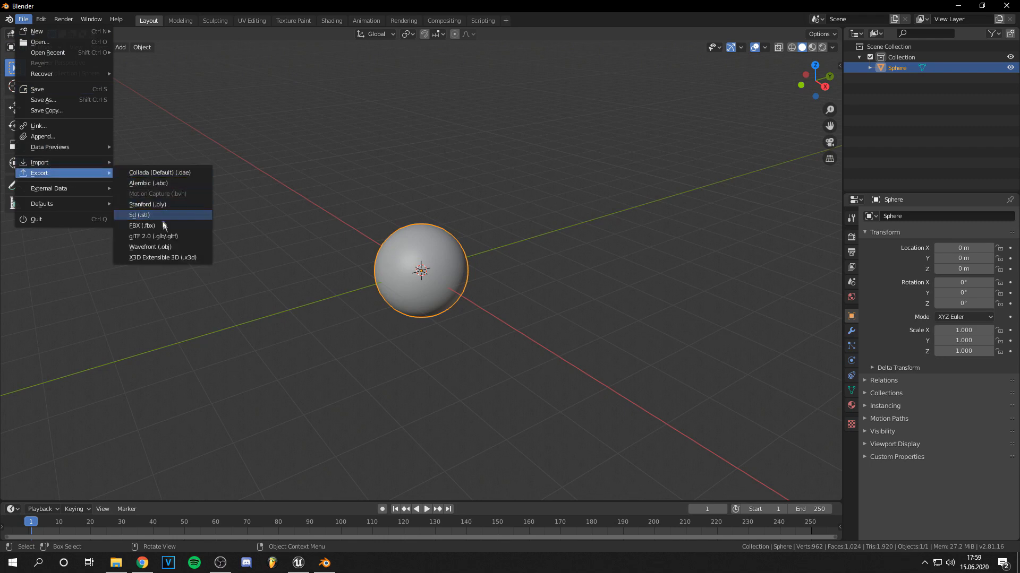
click(139, 215)
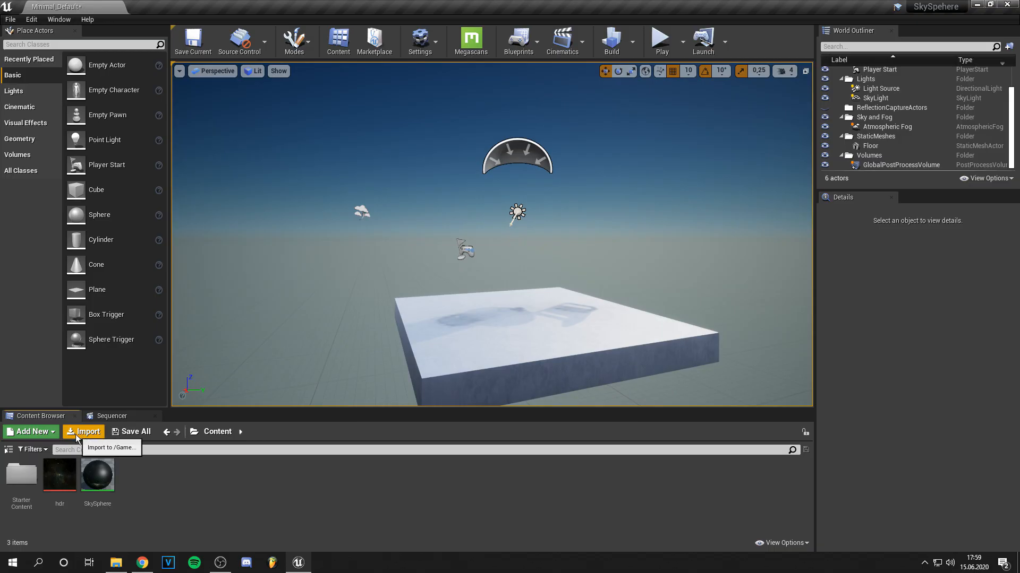
Import the exported sphere FBX into the content folder as the Skysphere2 static mesh
click(84, 431)
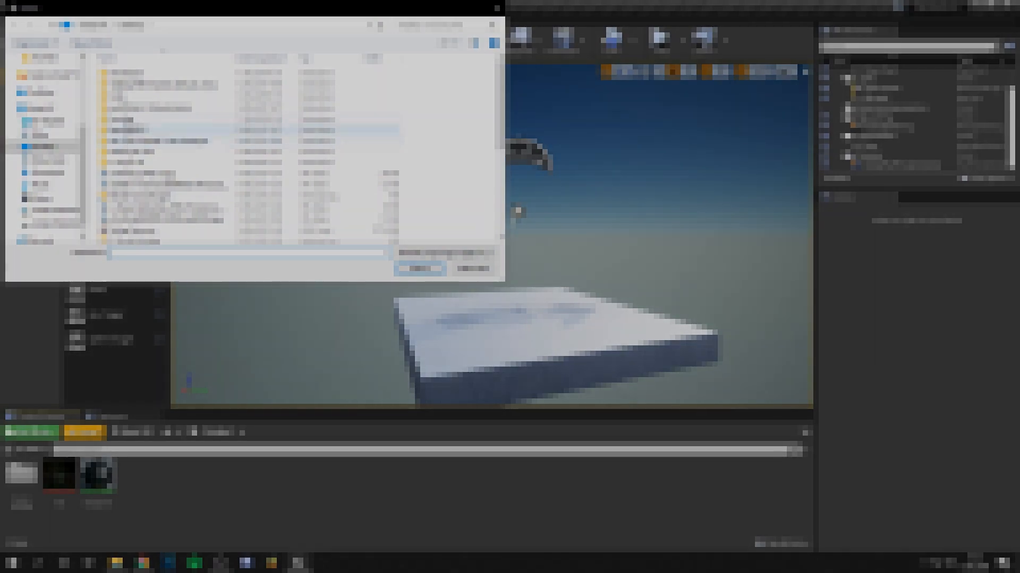
click(418, 268)
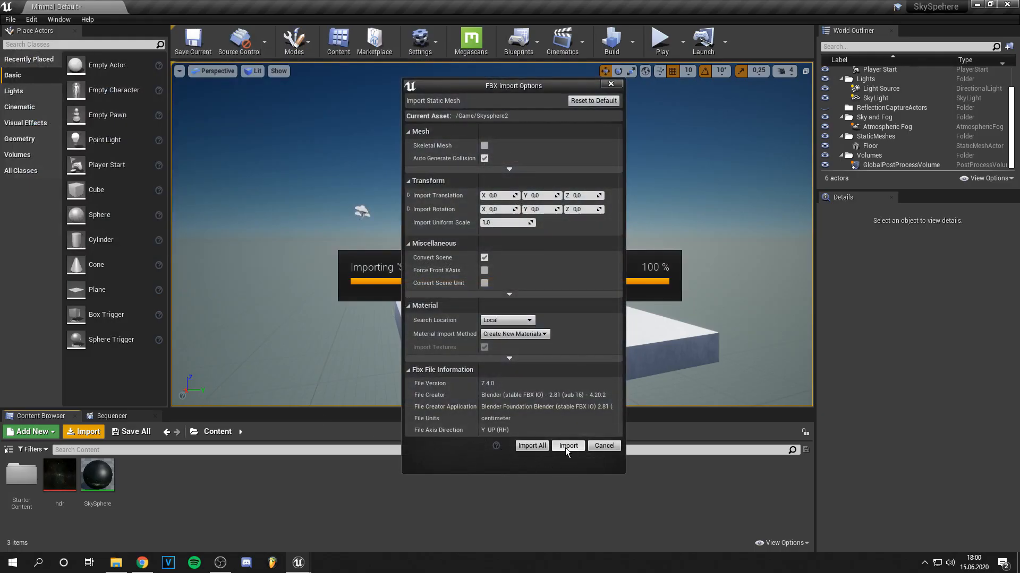
click(566, 445)
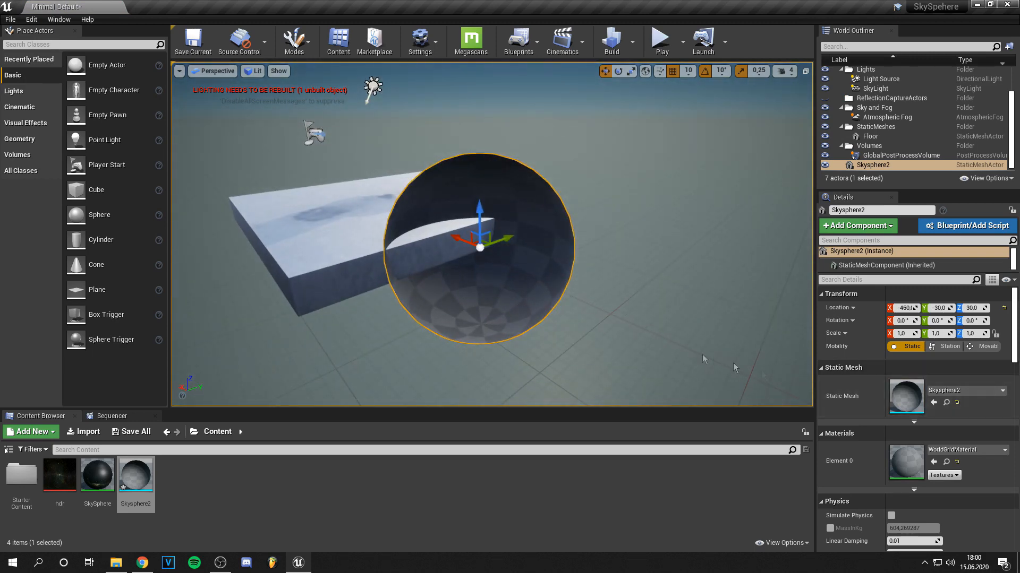
Set Skysphere2's Location to 0,0,0 and Scale to 500,500,500 in Details
triple_click(903, 307)
text(0)
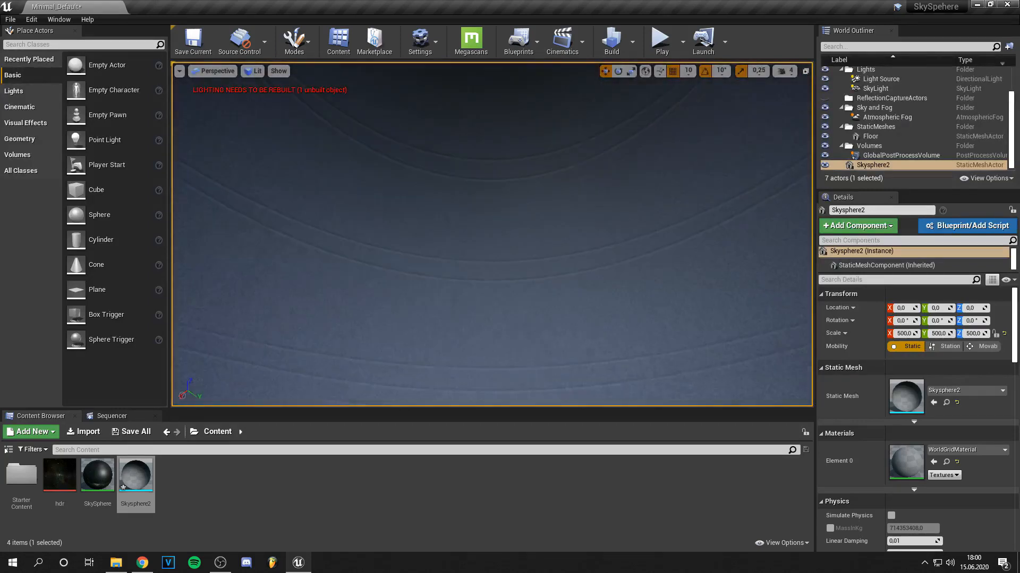
Give the hdr texture NoMipmaps and the Skybox texture group, save it, and close the editor
double_click(59, 474)
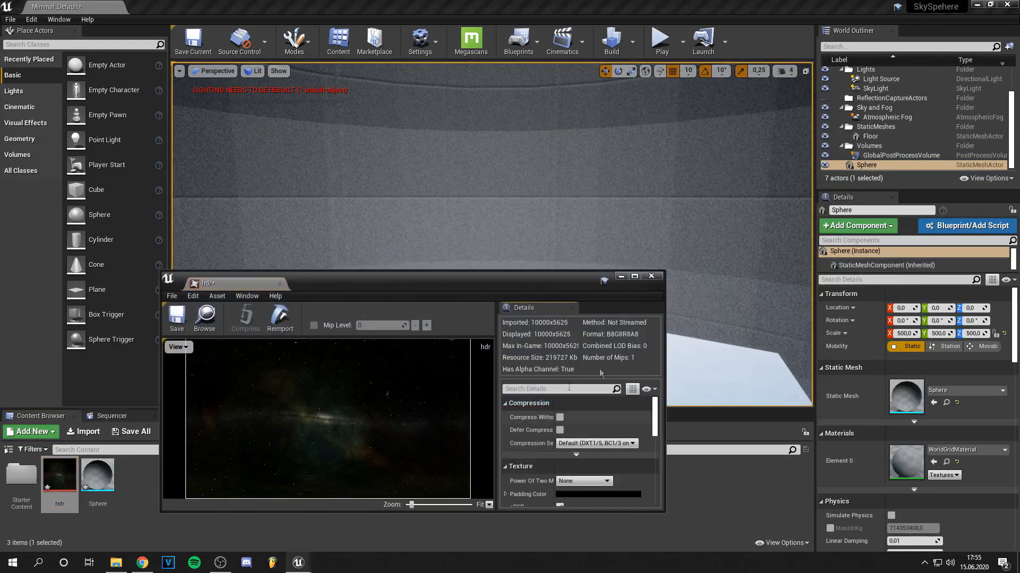
click(633, 275)
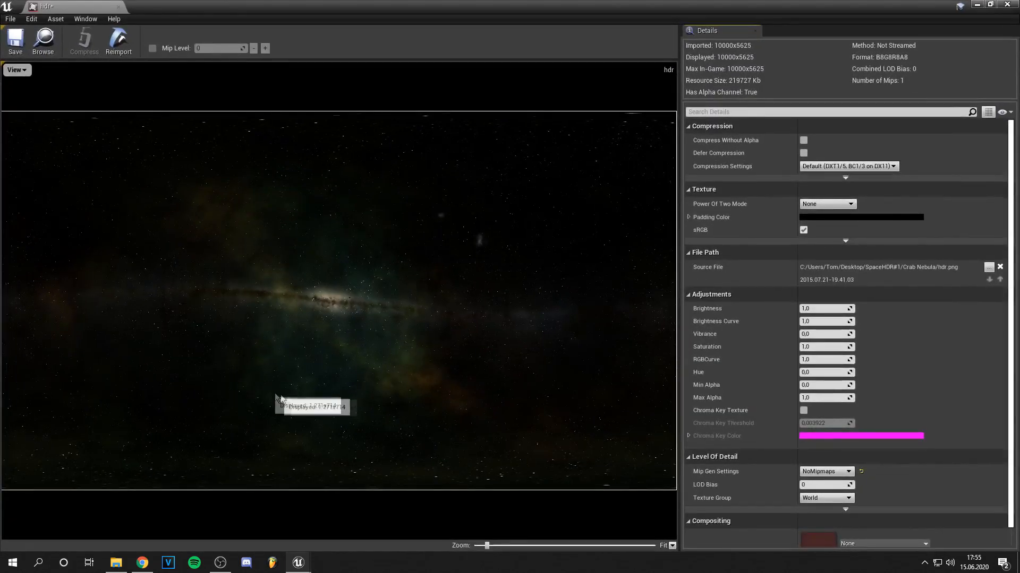
mouse_move(756, 267)
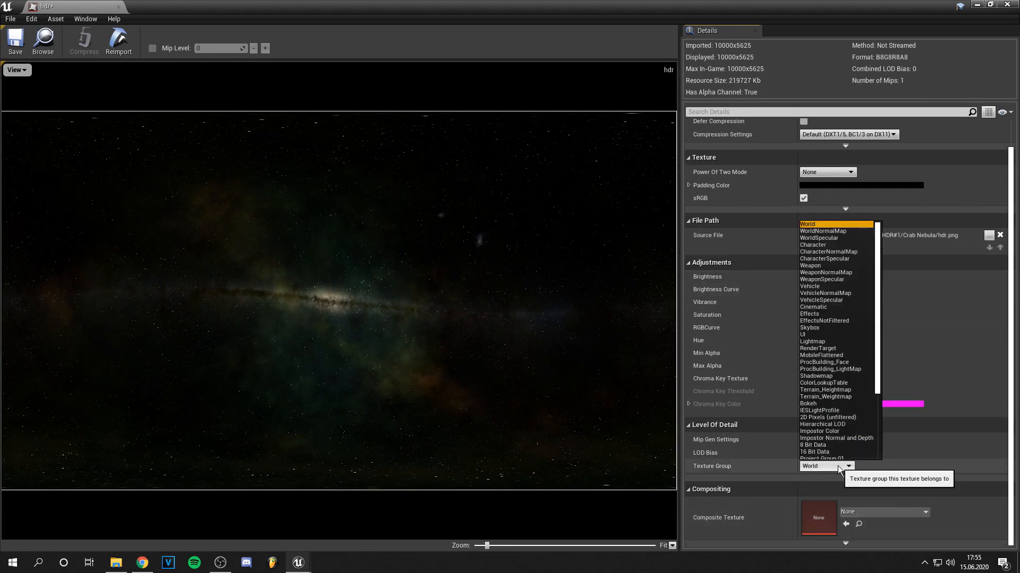
mouse_move(820, 330)
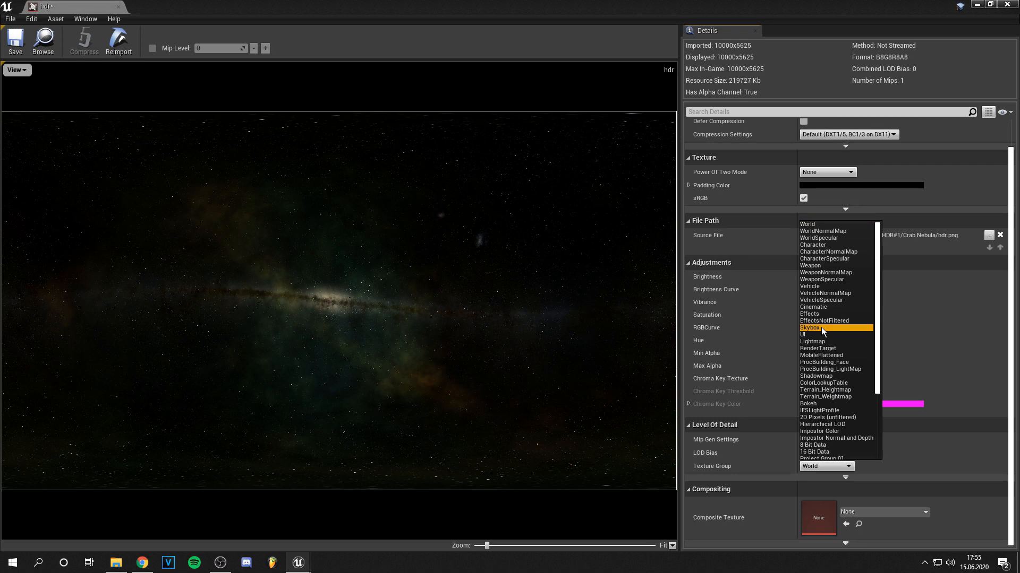
click(809, 327)
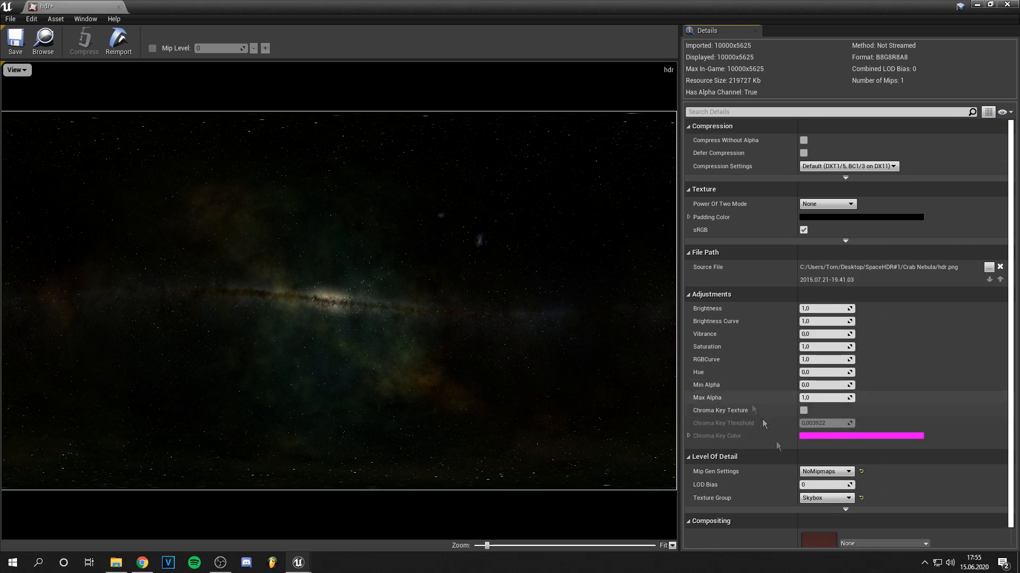
mouse_move(793, 475)
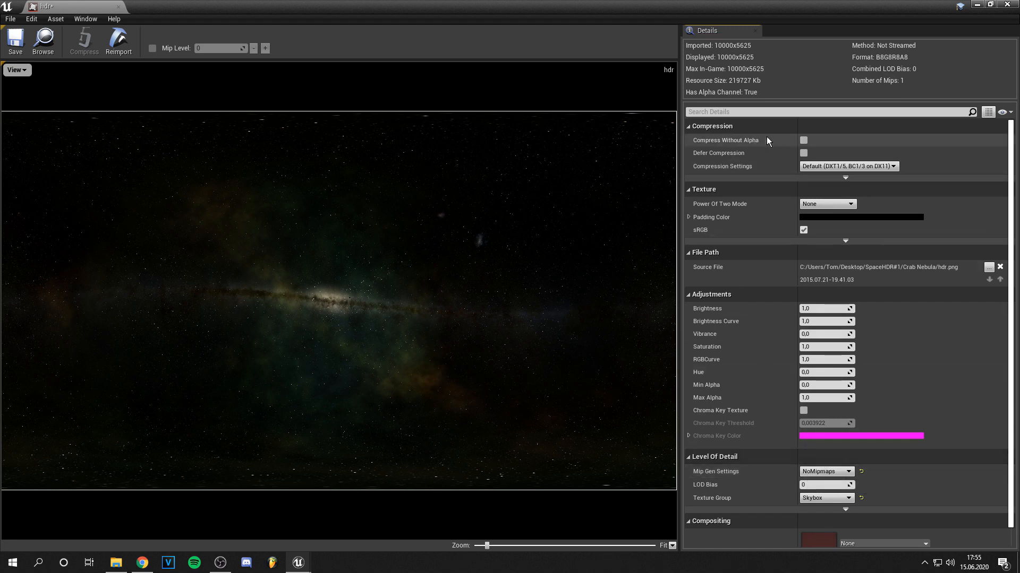
click(14, 41)
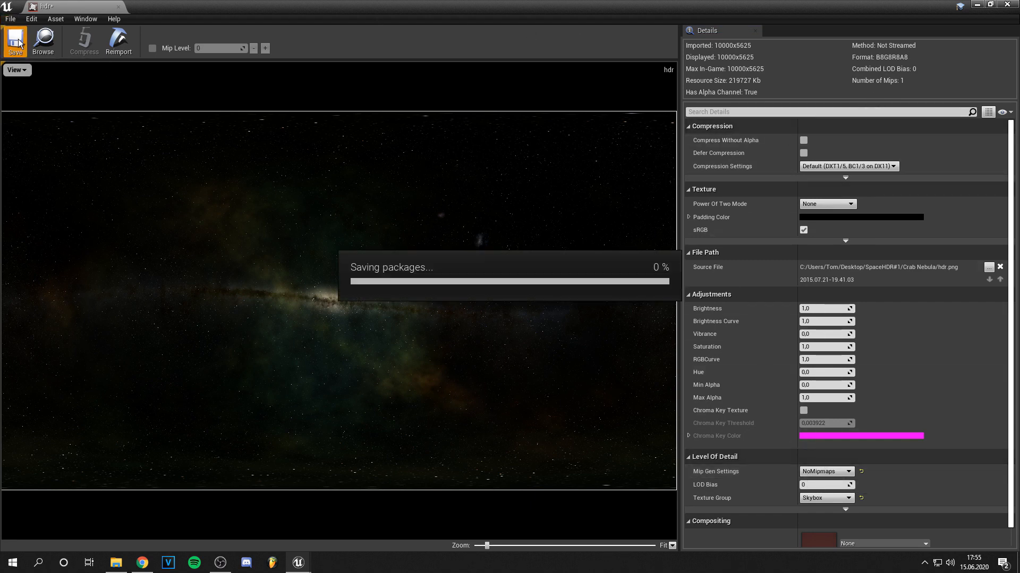
click(14, 41)
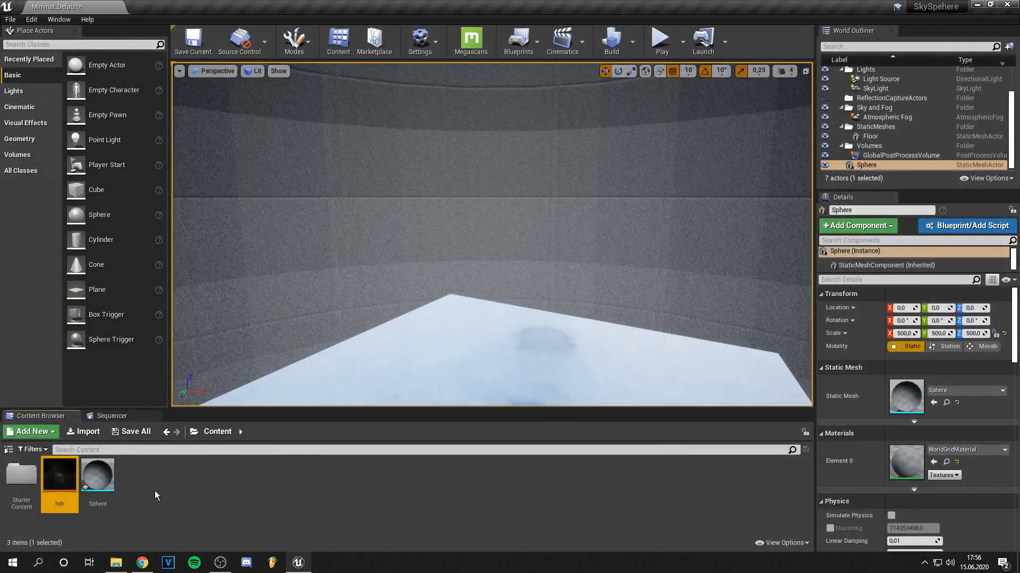
Create and open the SkySphere material and add the hdr texture as a Texture Sample
click(31, 431)
text(SkySpher)
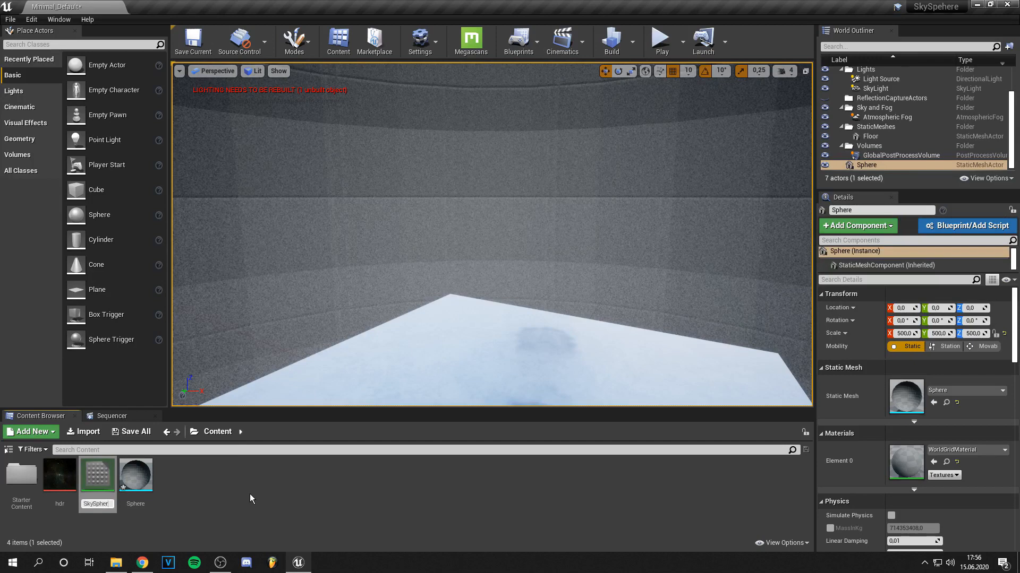
mouse_move(91, 475)
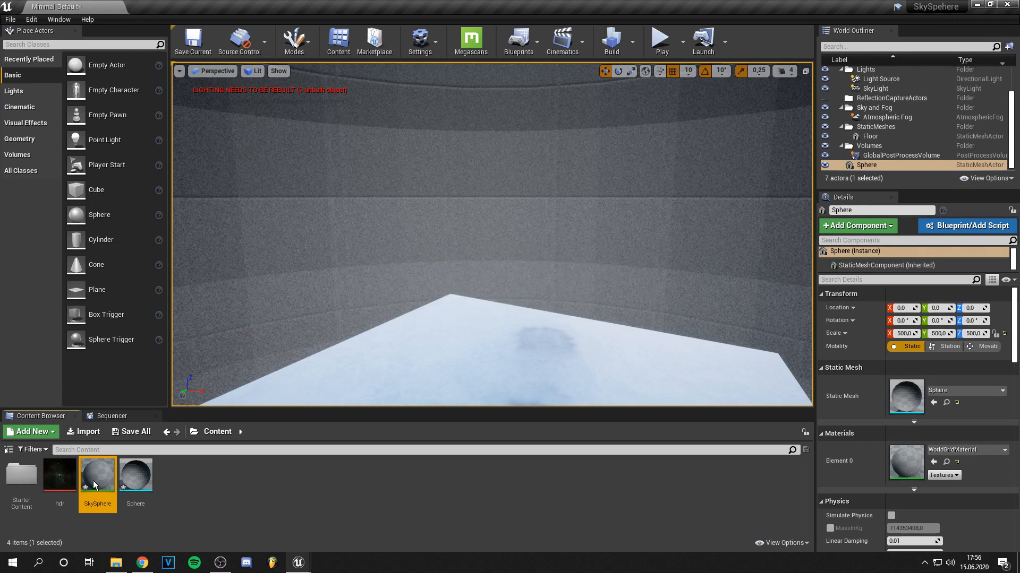
double_click(96, 474)
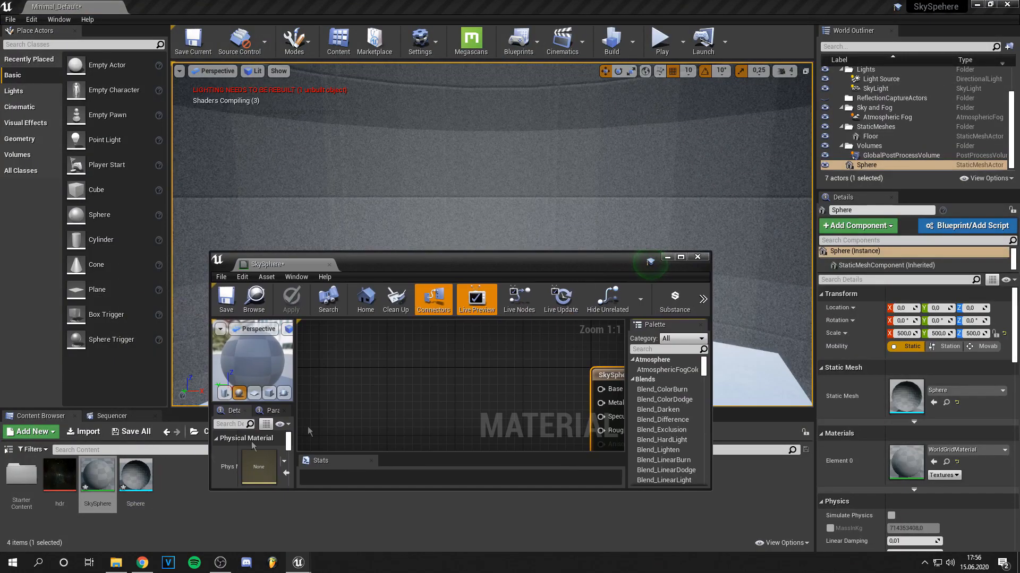
click(60, 472)
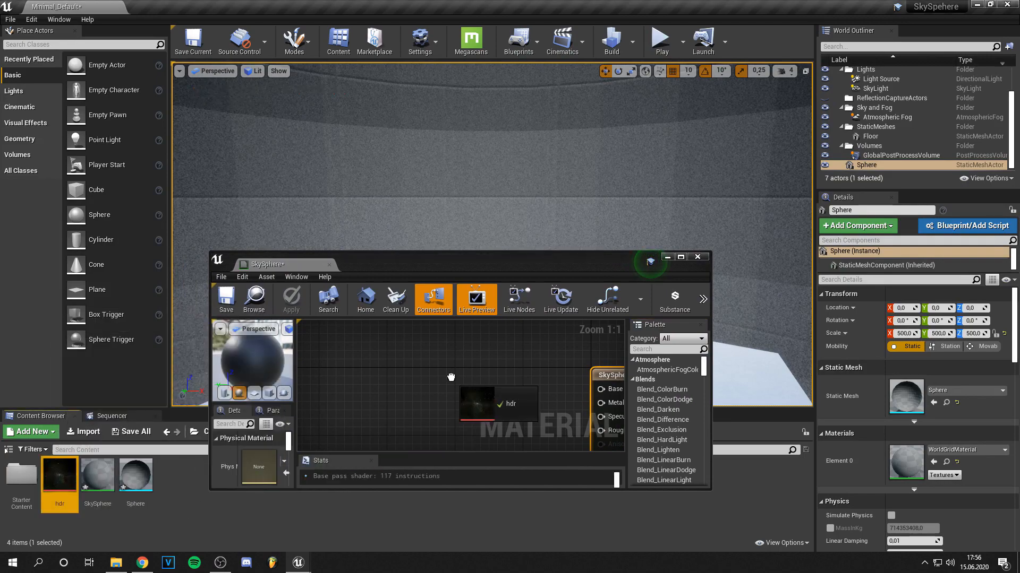
click(681, 256)
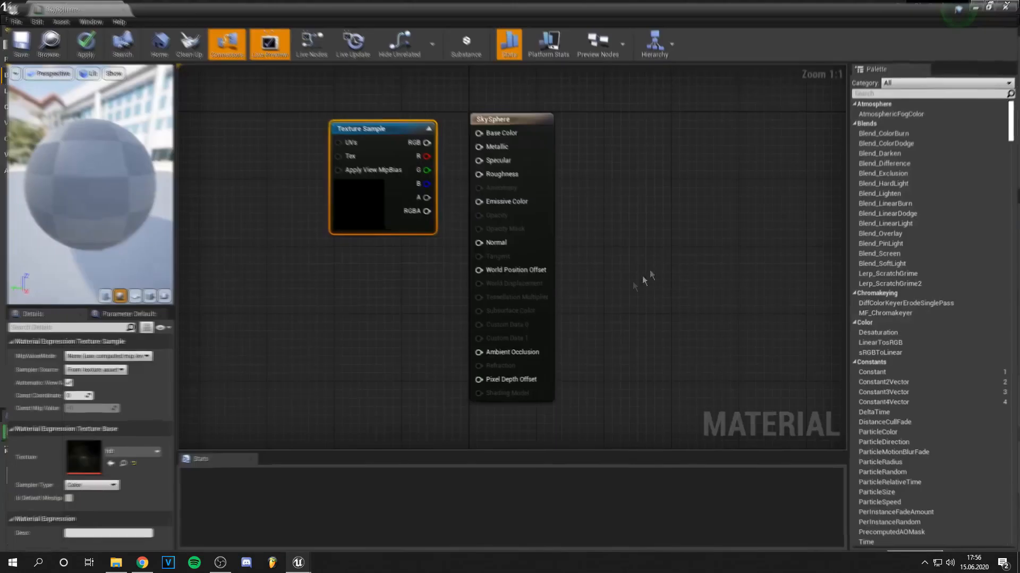
Add a TwoSidedSign node to the SkySphere graph by searching 'twosi'
scroll(down, 3)
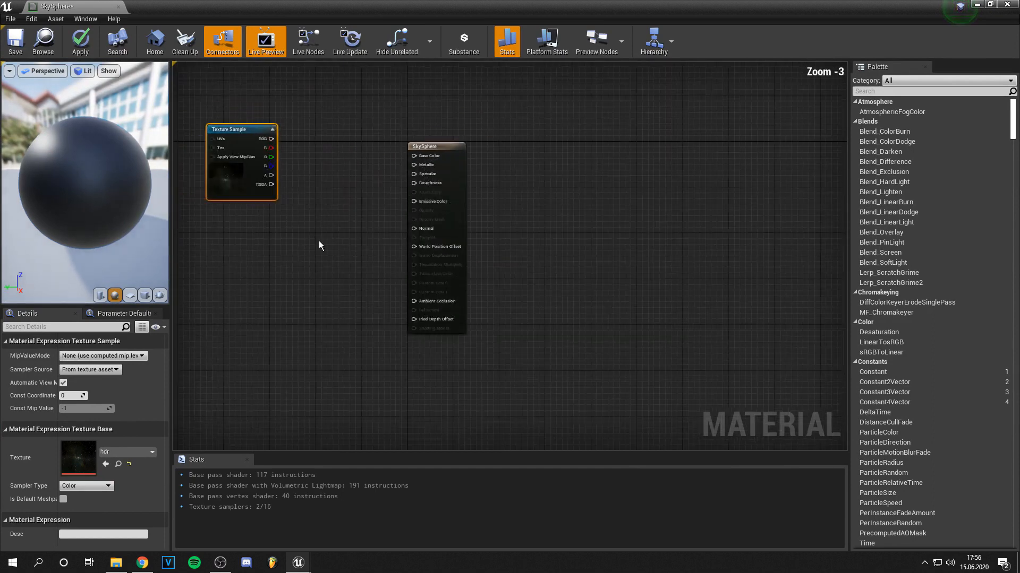
scroll(down, 3)
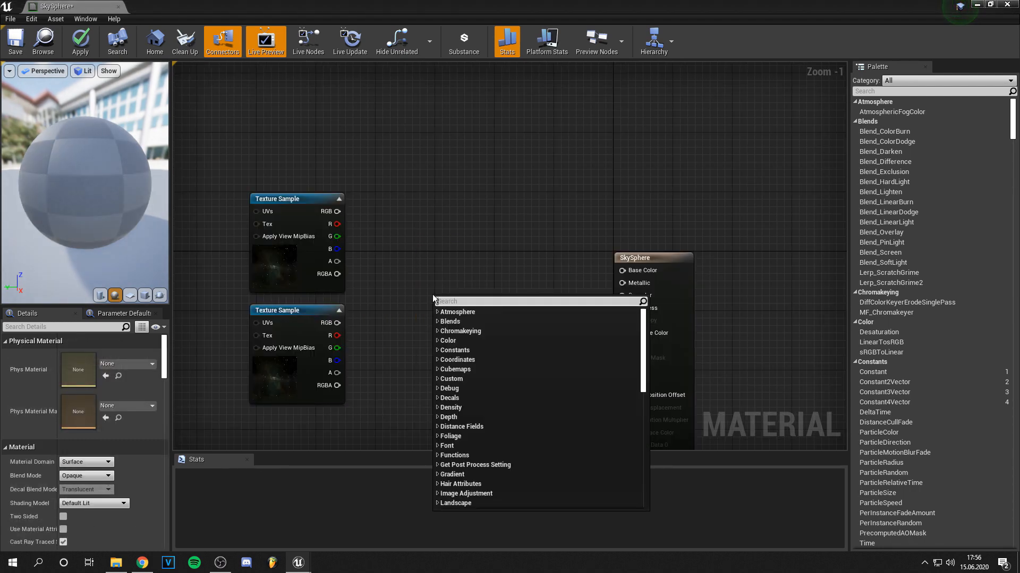
click(434, 299)
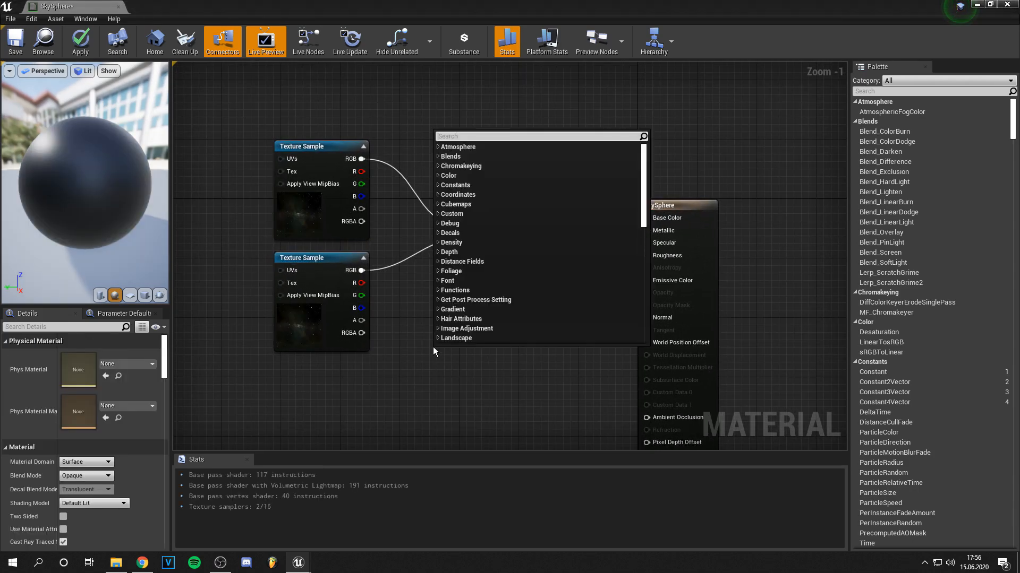
text(twosi)
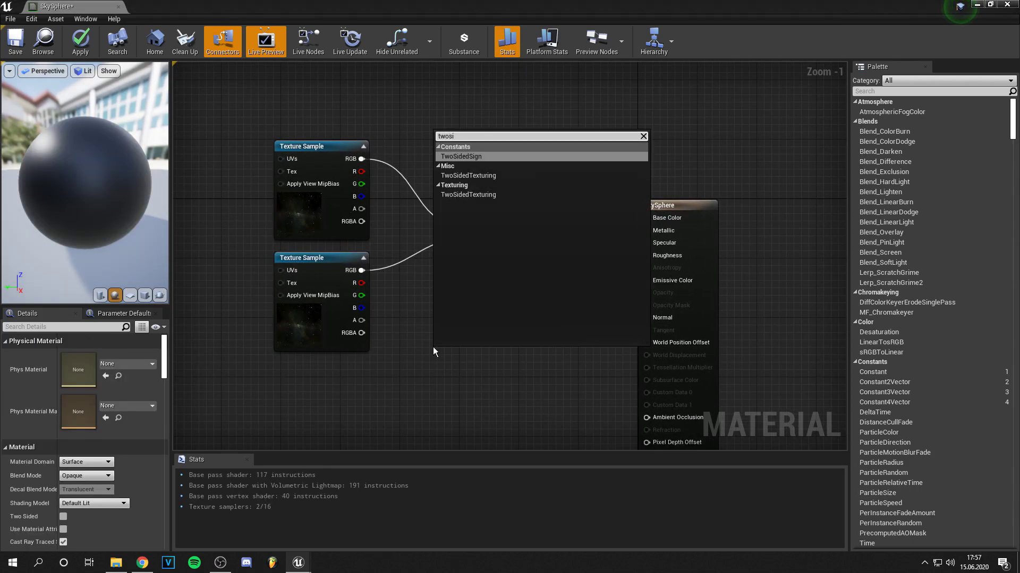
click(461, 156)
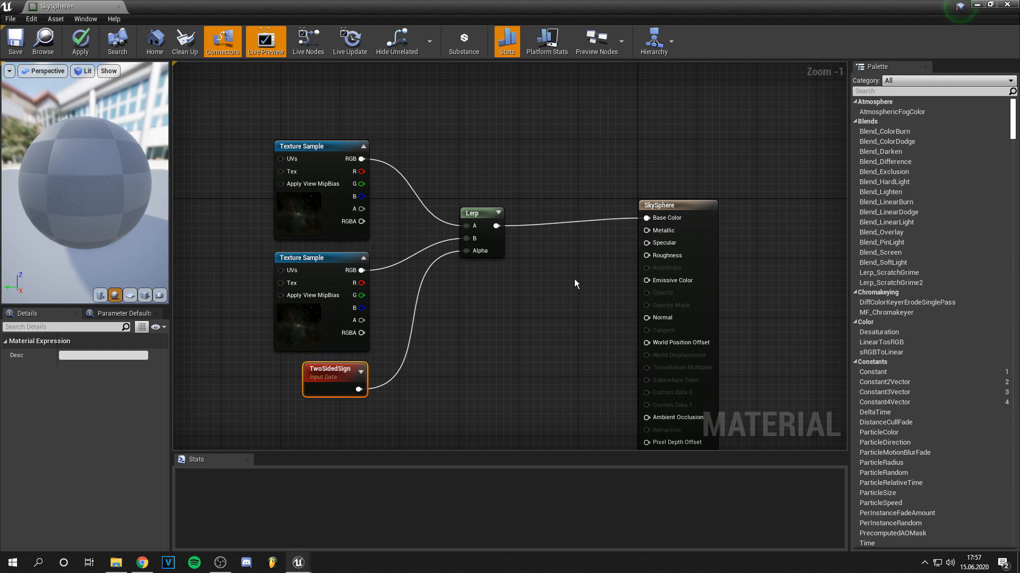
mouse_move(561, 283)
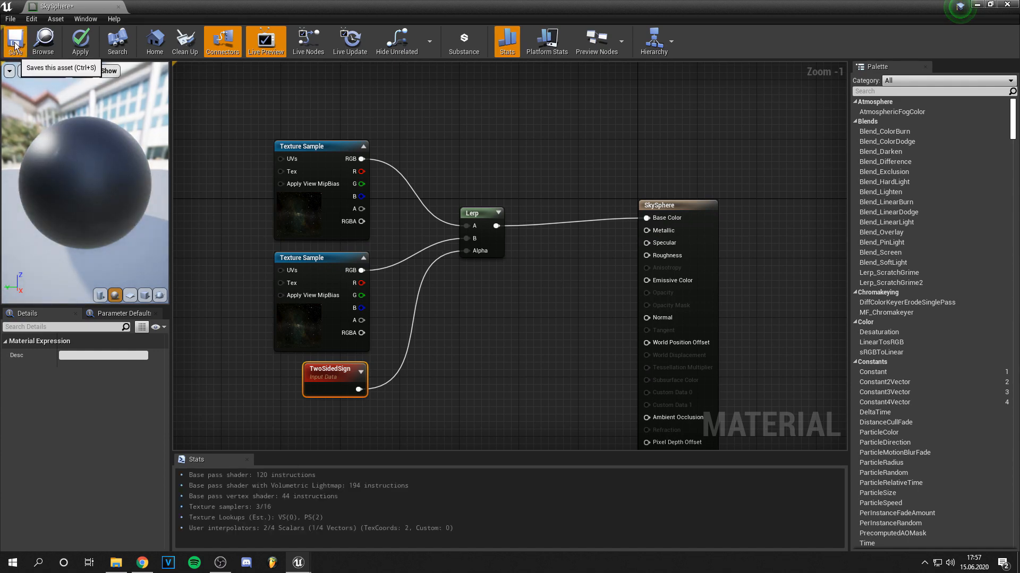
Save the SkySphere material and apply it to Skysphere2's Element 0 for a starry sky
click(14, 39)
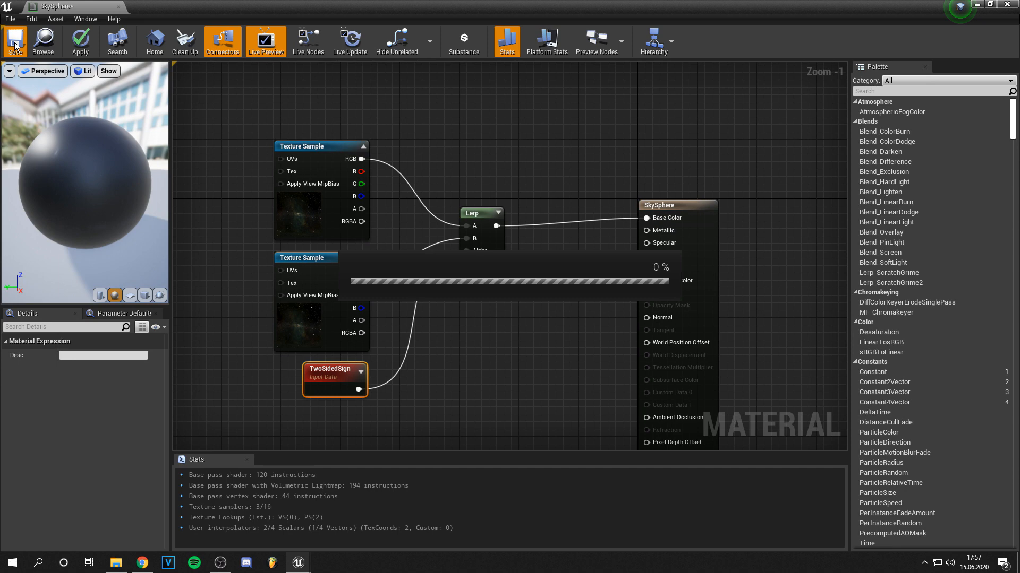
click(15, 41)
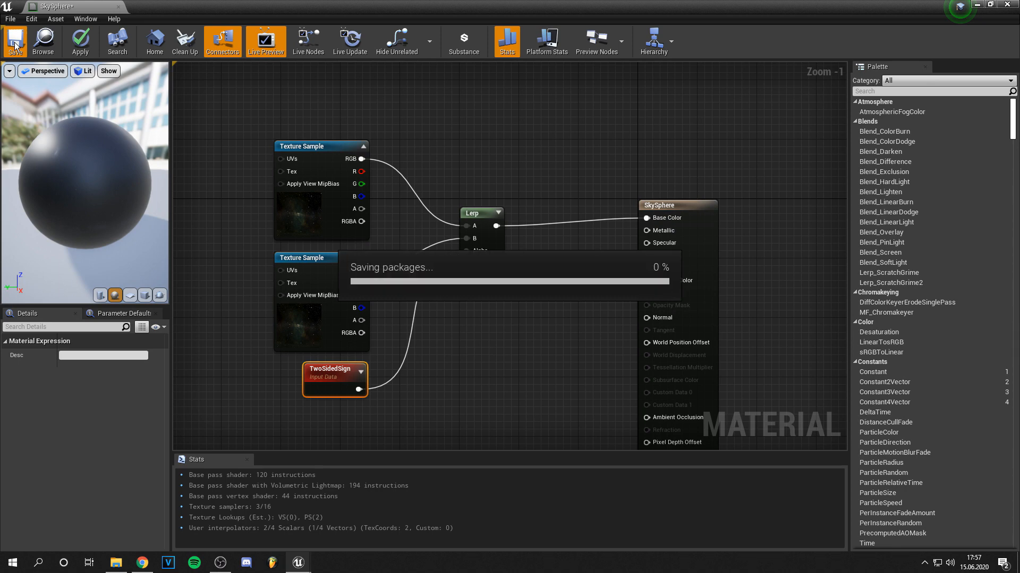
click(15, 40)
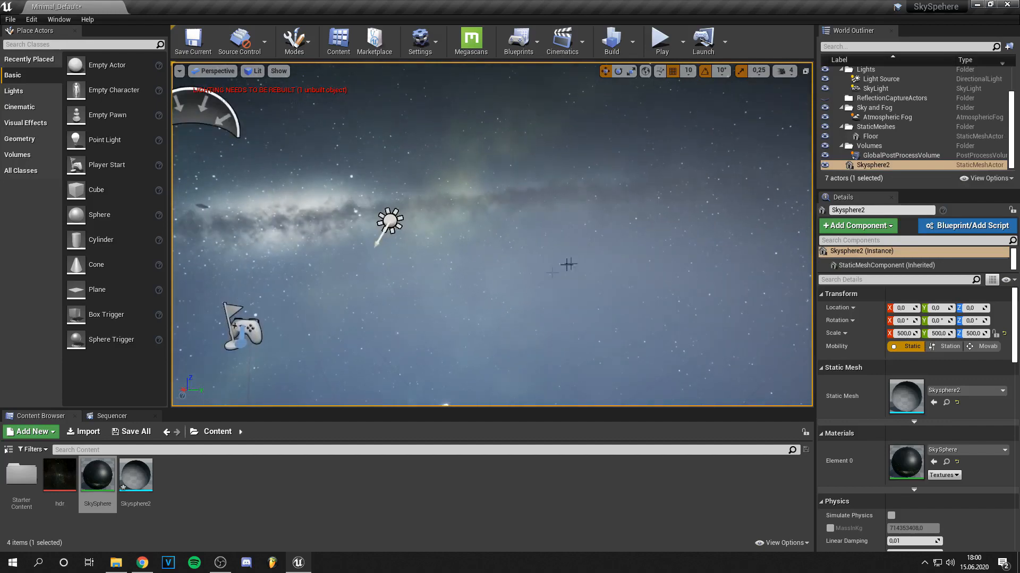
Reopen SkySphere from the Content Browser to wire a constant 0 into Specular
double_click(97, 475)
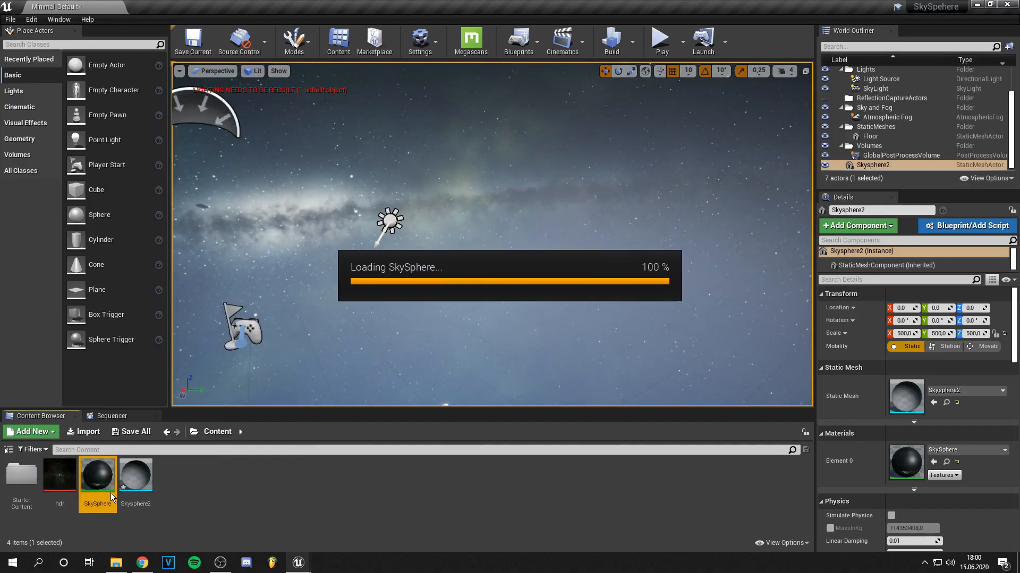
double_click(97, 475)
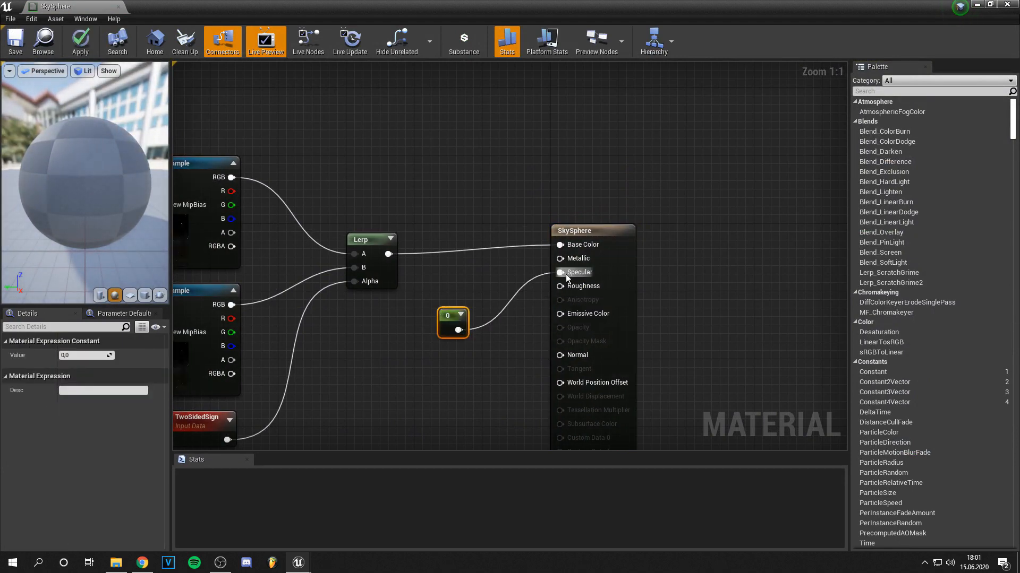
mouse_move(14, 41)
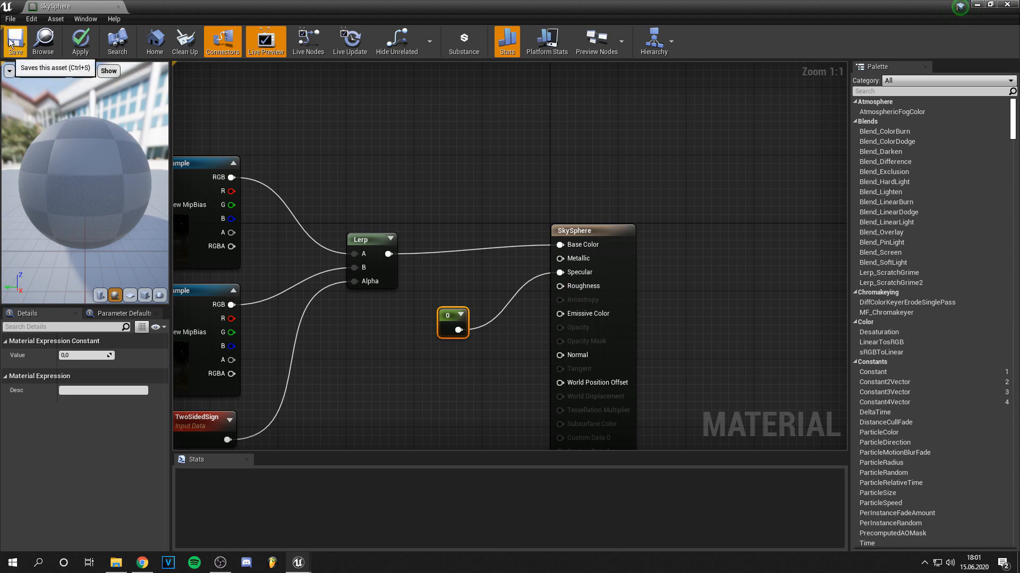
Save SkySphere with Specular at 0, leaving the preview sphere dark
click(15, 41)
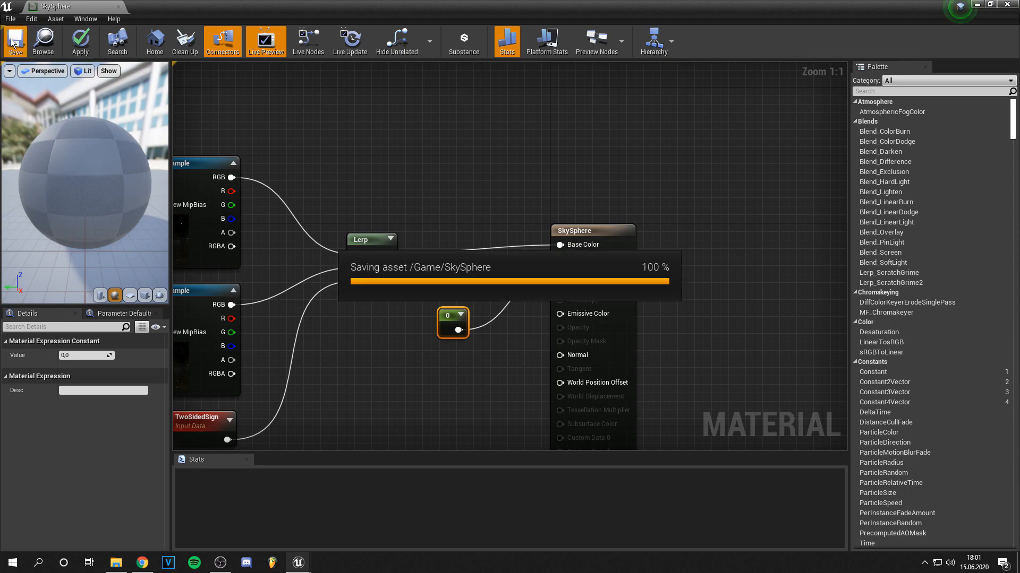
click(15, 40)
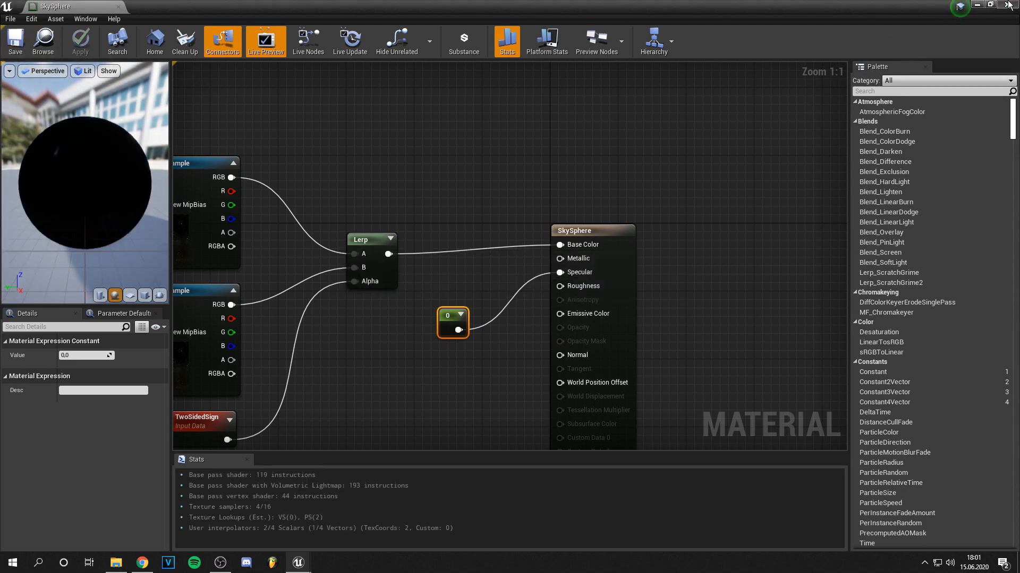